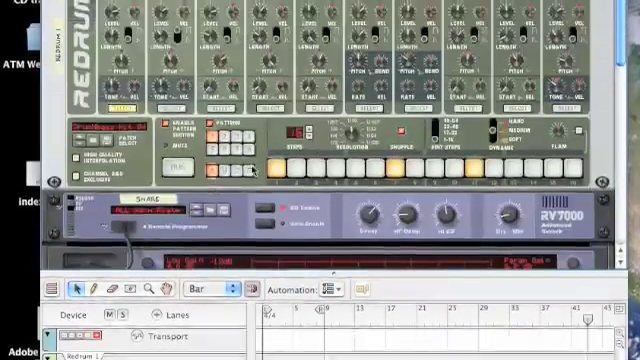
Bring up the Create device list over the rack holding Redrum and RV7000
scroll(down, 3)
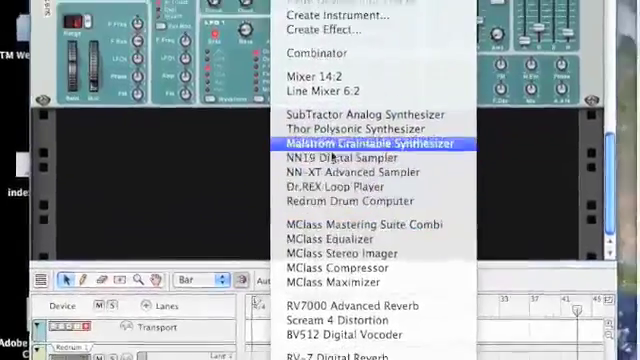
Add a Malström Graintable Synthesizer from the Create menu and inspect the rear cabling
click(368, 144)
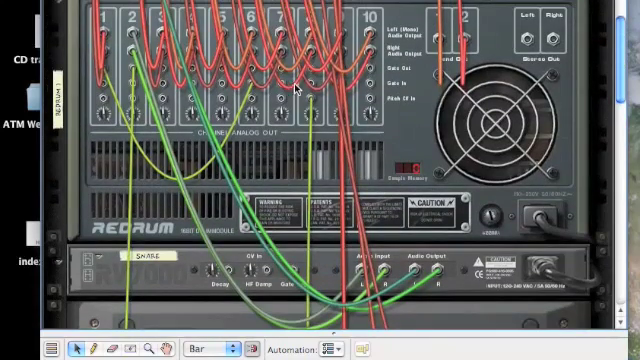
mouse_move(308, 84)
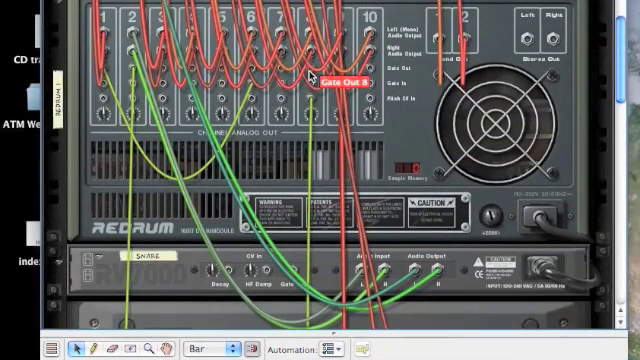
scroll(down, 3)
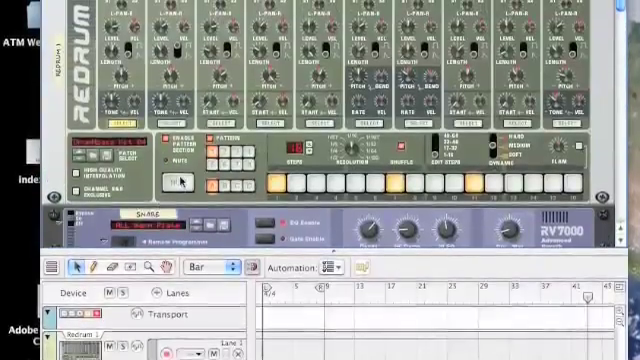
Switch the Malström oscillator to a different wavetable for the bass sound
scroll(up, 3)
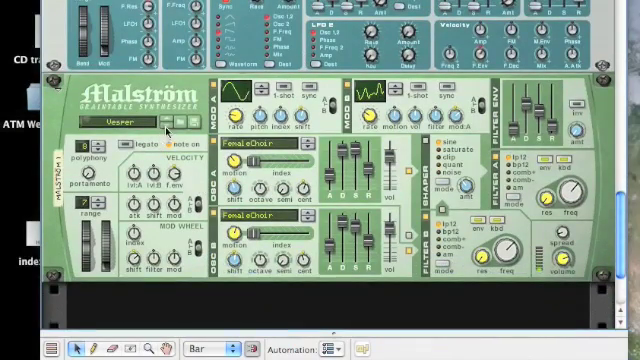
click(308, 148)
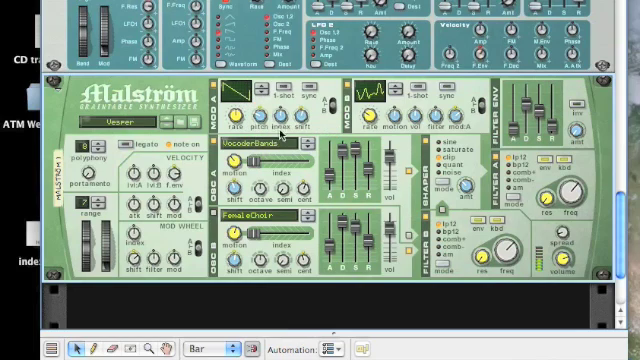
mouse_move(298, 128)
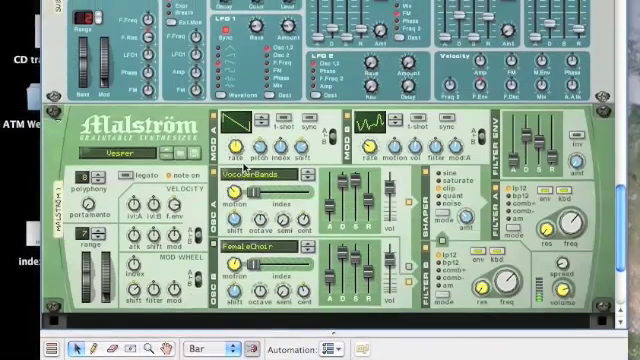
mouse_move(240, 156)
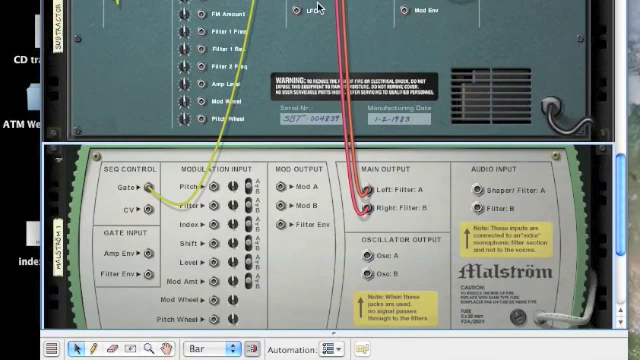
Review the rear cables between Redrum, Subtractor and Malström, then face the rack front
click(308, 12)
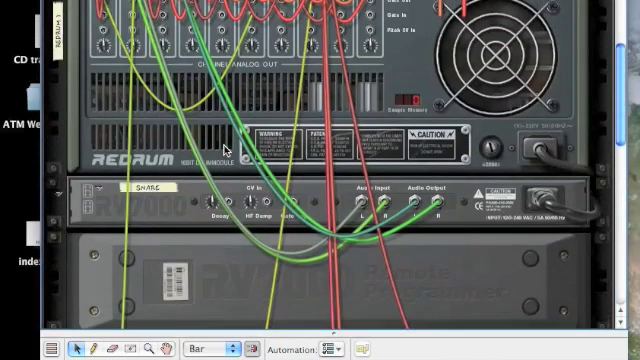
mouse_move(304, 42)
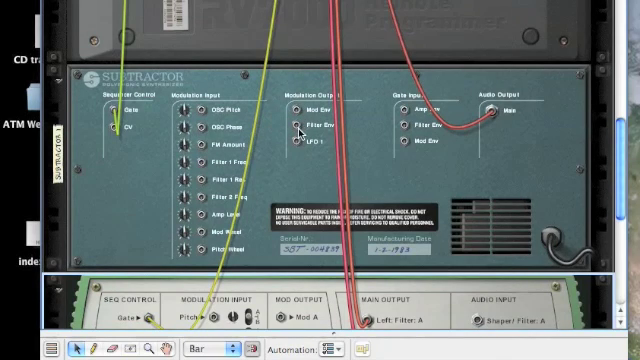
mouse_move(302, 144)
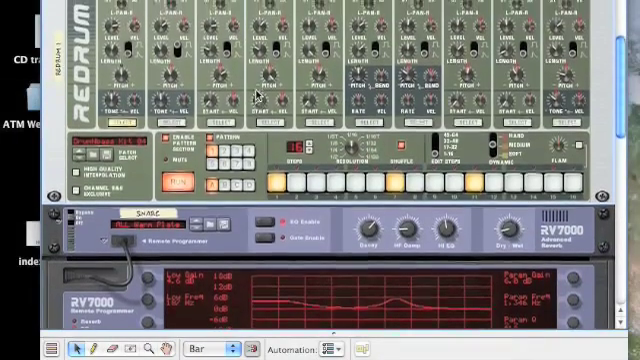
scroll(down, 3)
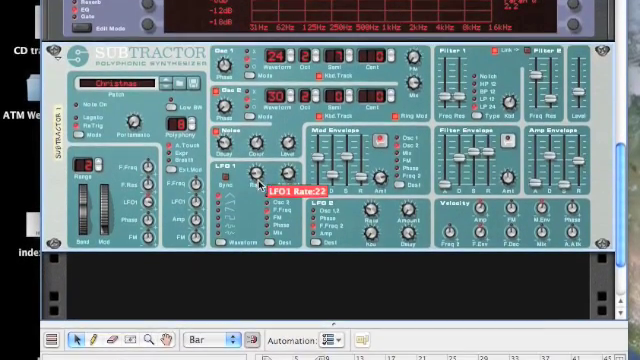
scroll(up, 3)
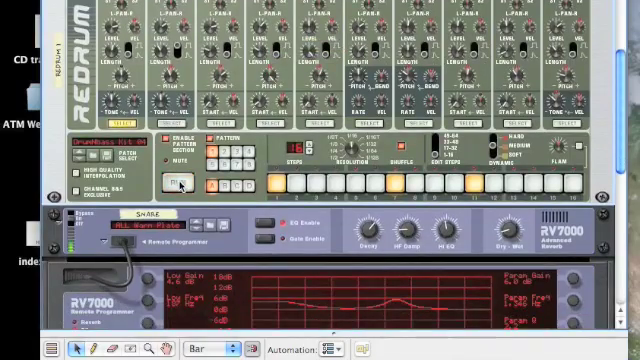
Create a second SubTractor Analog Synthesizer in empty rack space below the first
scroll(down, 3)
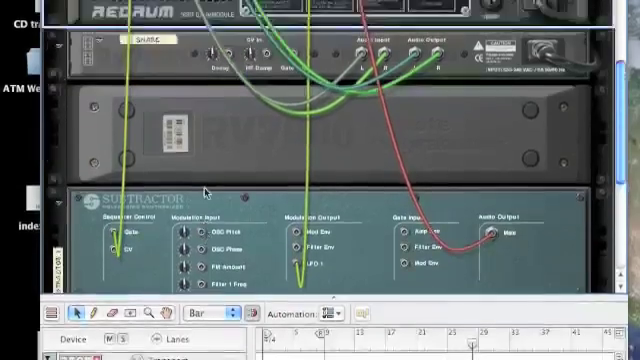
scroll(down, 3)
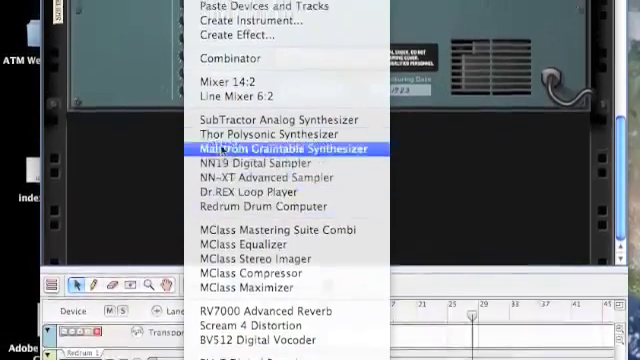
click(276, 118)
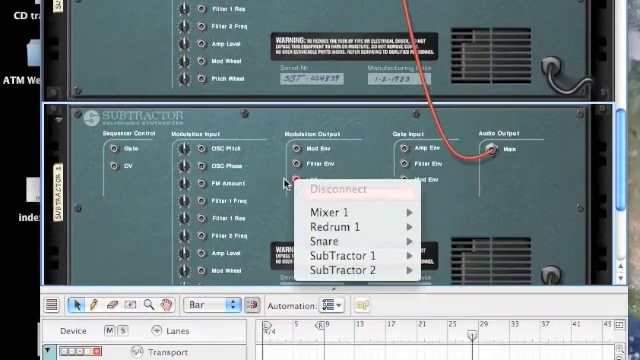
Cable SubTractor 2's LFO 1 output into SubTractor 1's OSC Pitch modulation input
click(330, 188)
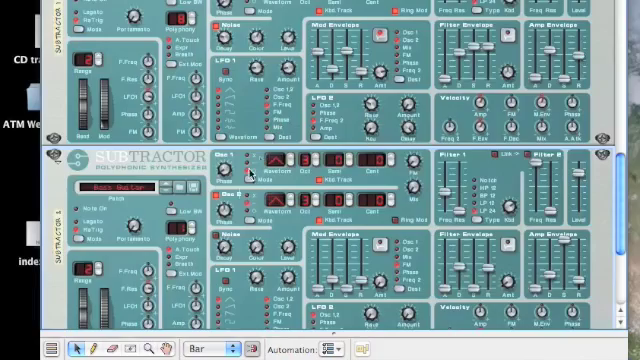
scroll(down, 3)
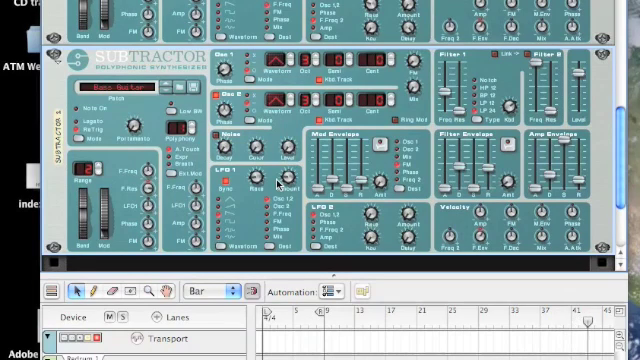
mouse_move(278, 182)
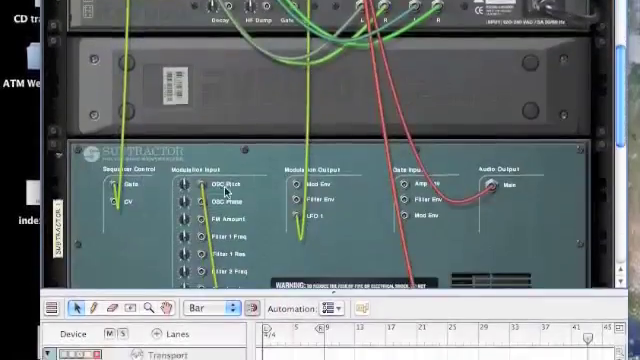
scroll(down, 3)
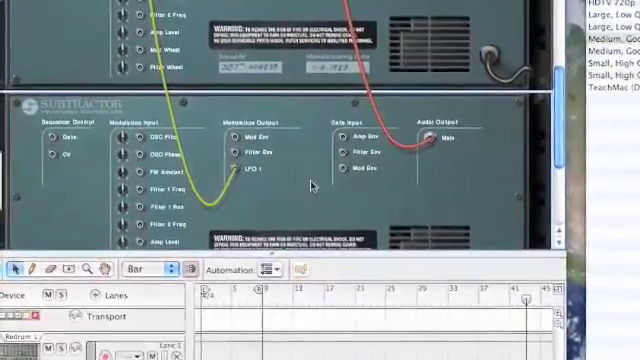
scroll(up, 3)
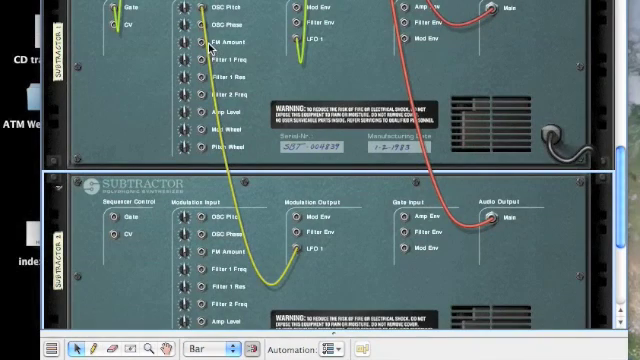
mouse_move(270, 184)
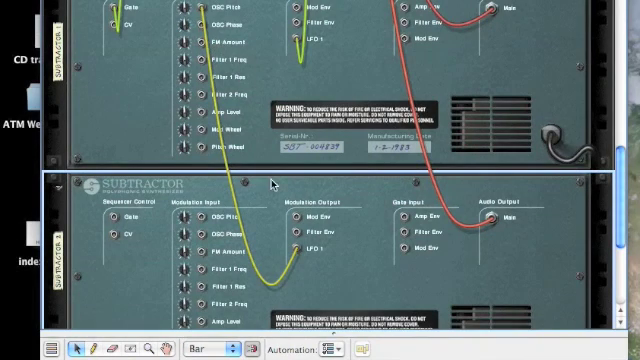